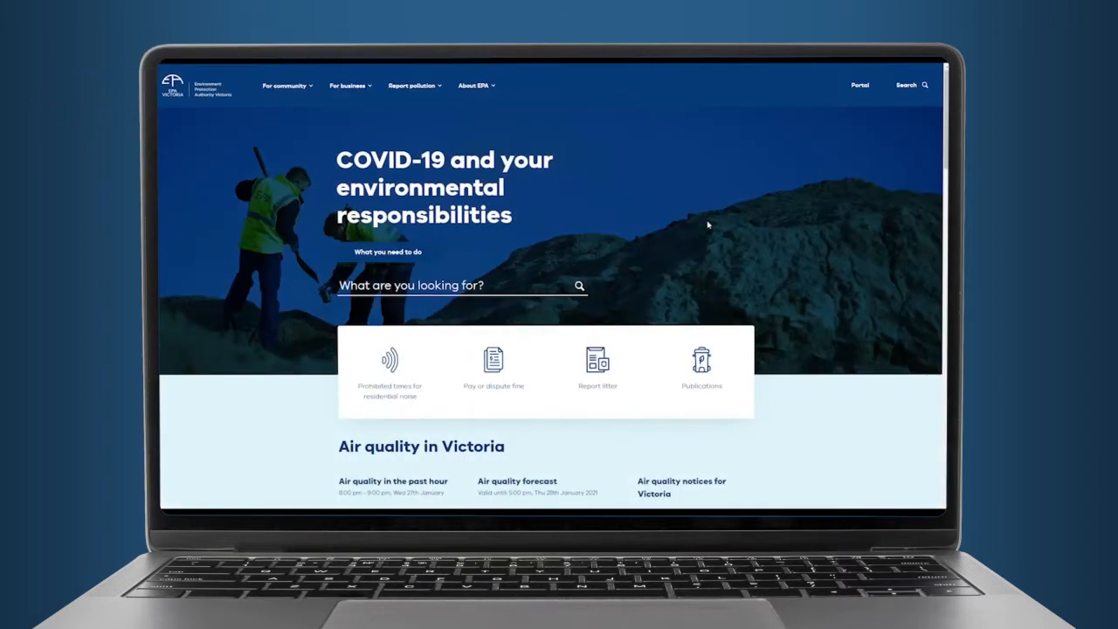
mouse_move(860, 85)
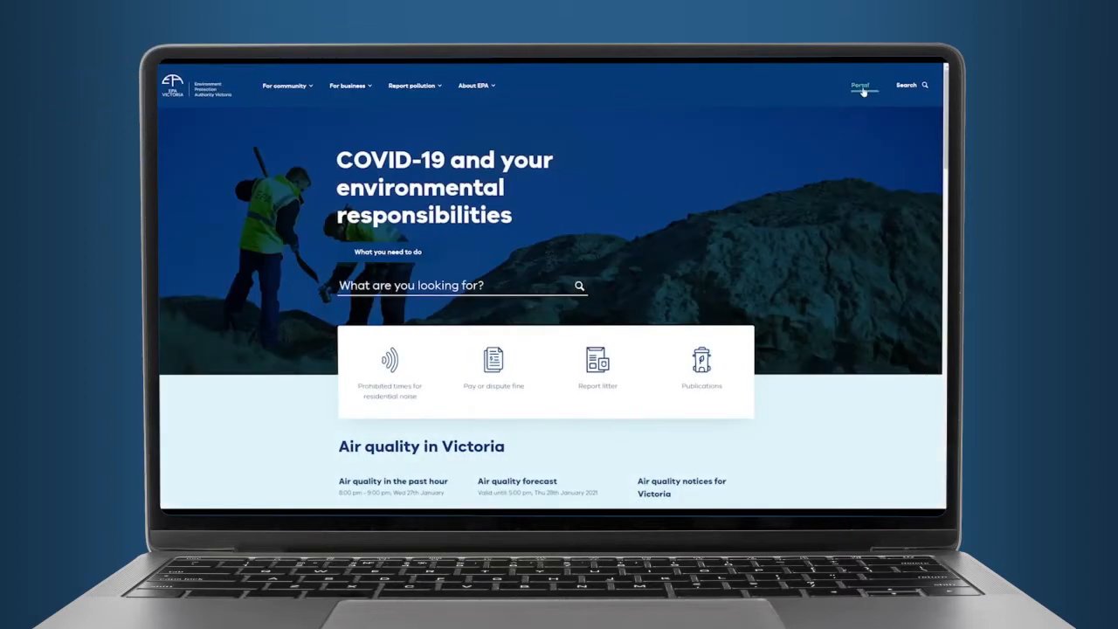
Step: Go from the EPA Victoria homepage to the Portal and sign in with email and password
left_click(860, 85)
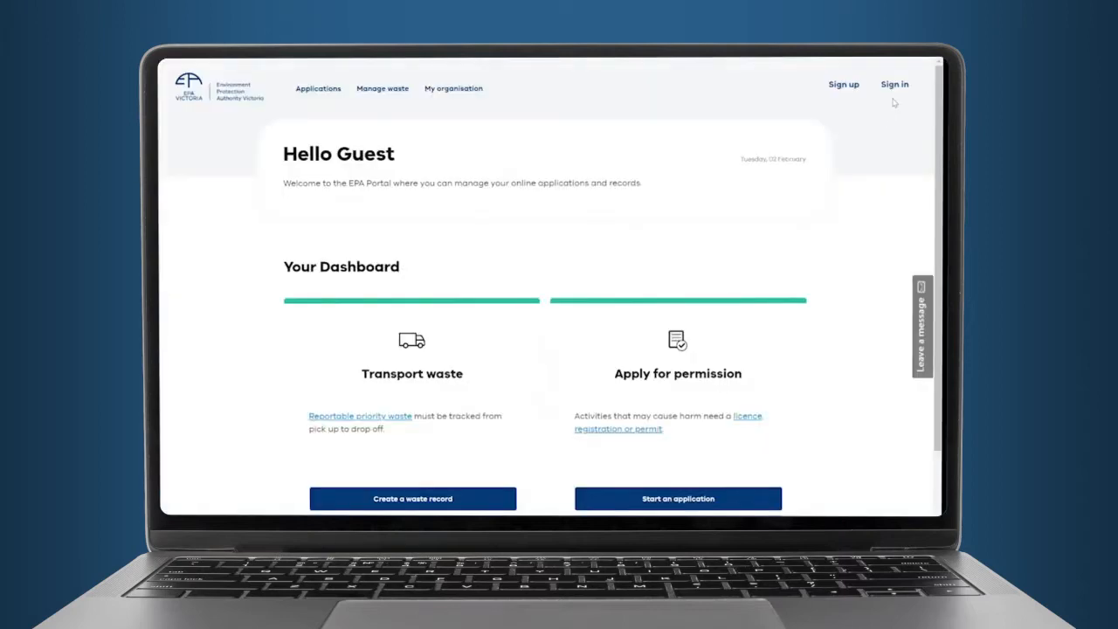
left_click(894, 84)
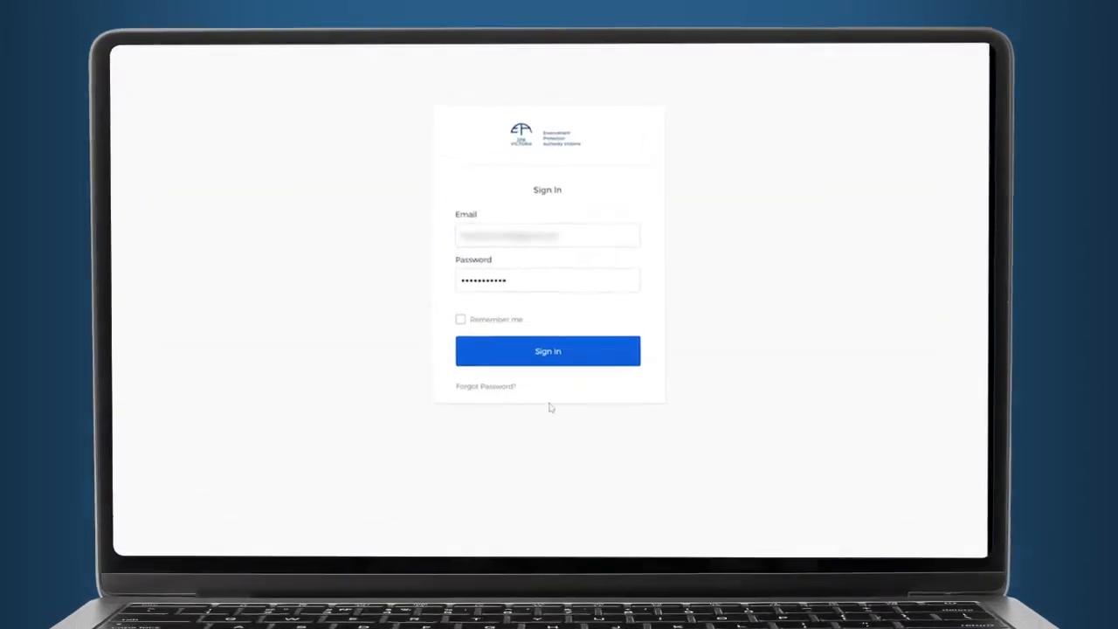
left_click(548, 350)
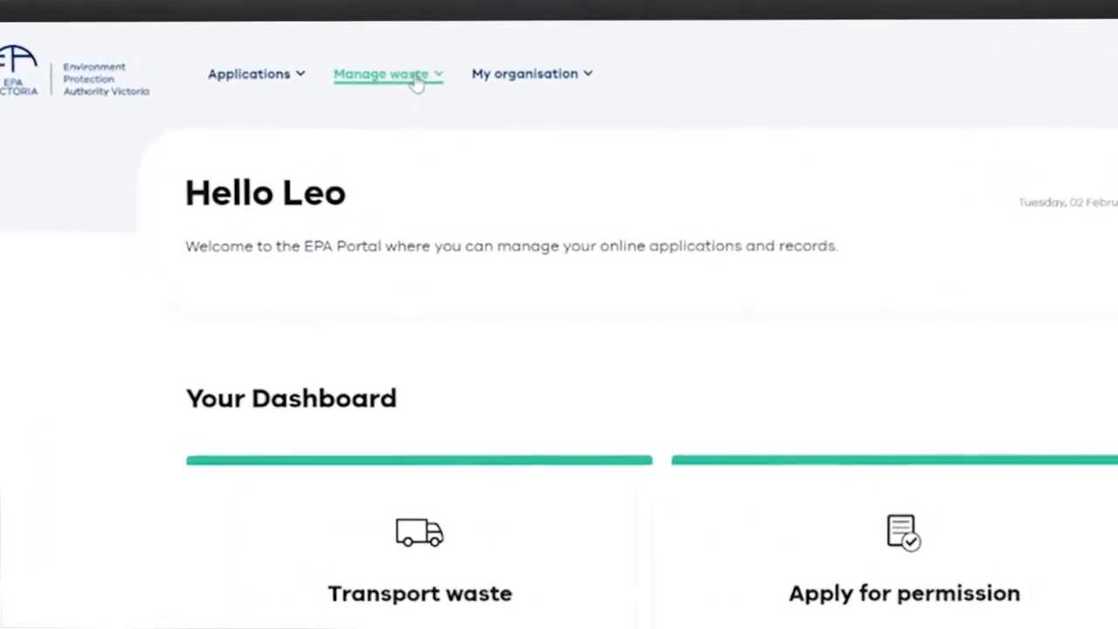
Step: Choose Waste receiver dashboard from the Manage waste menu
left_click(382, 73)
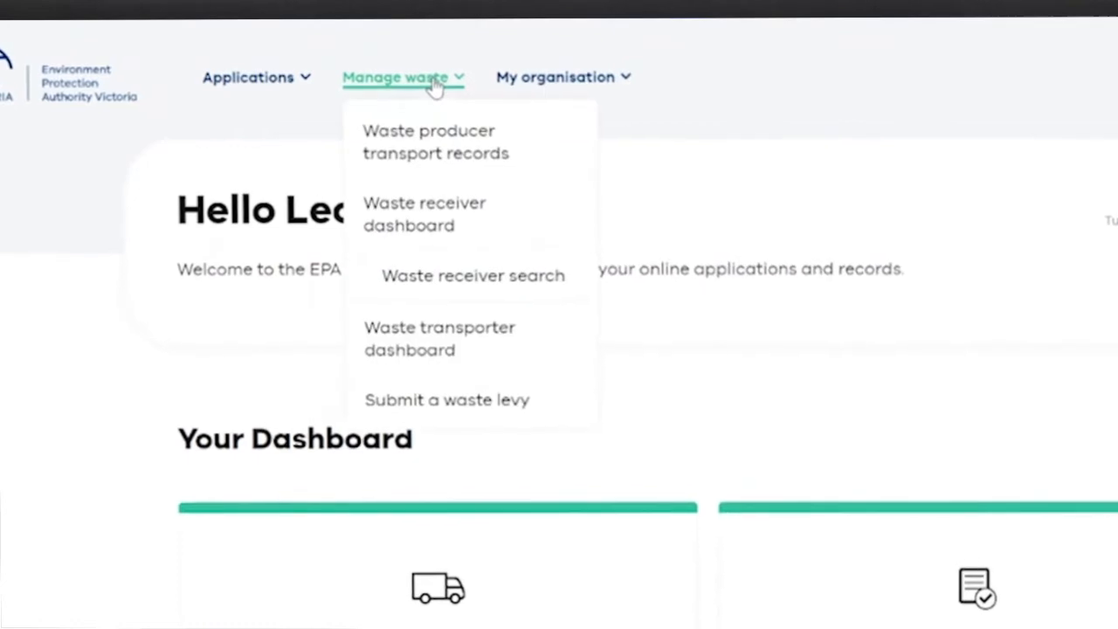
mouse_move(425, 215)
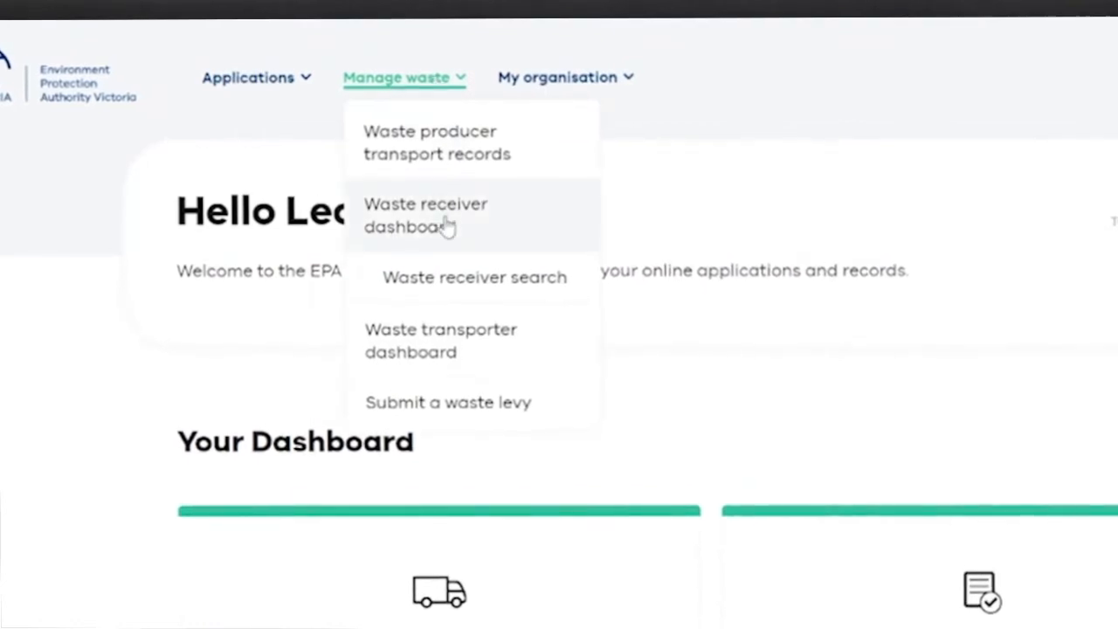
left_click(426, 216)
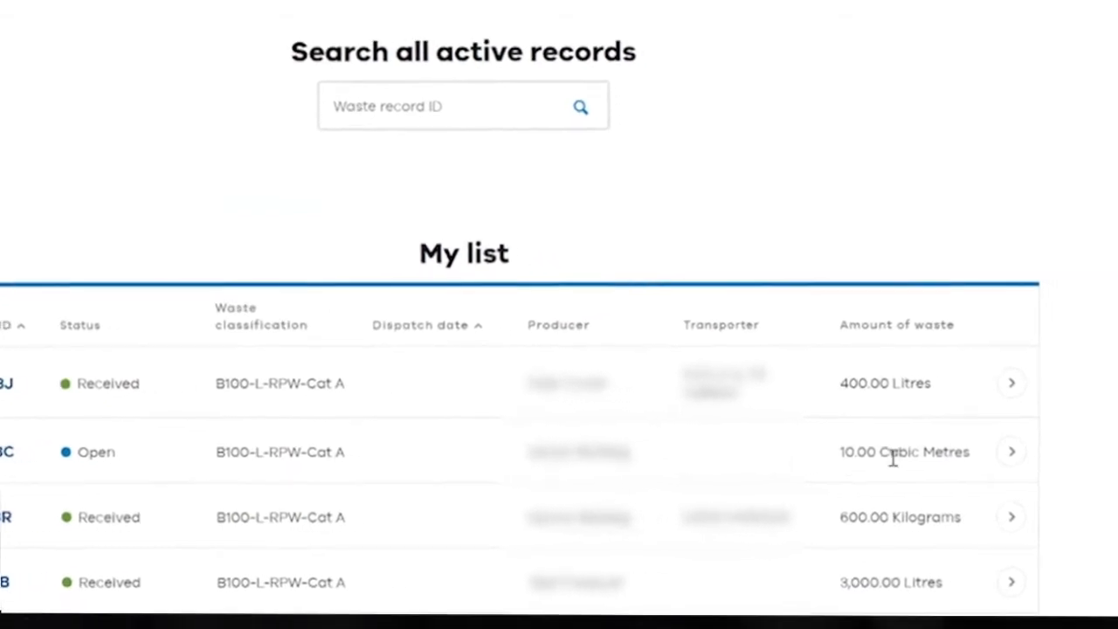
Step: Choose Receive waste for the Open 10.00 Cubic Metres record in My list
left_click(1010, 452)
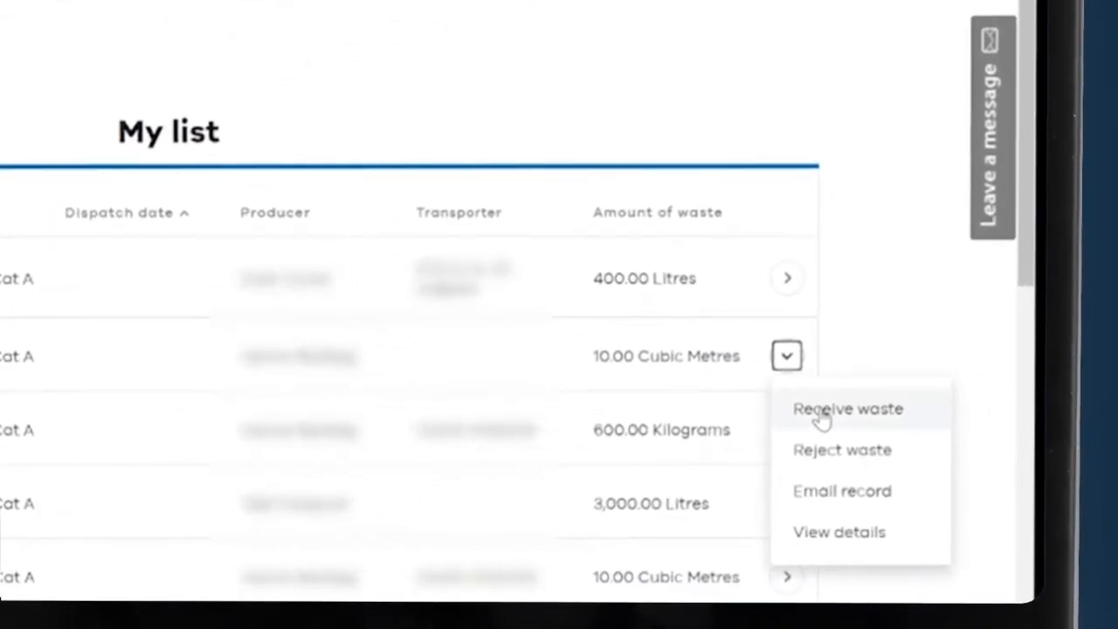
left_click(837, 531)
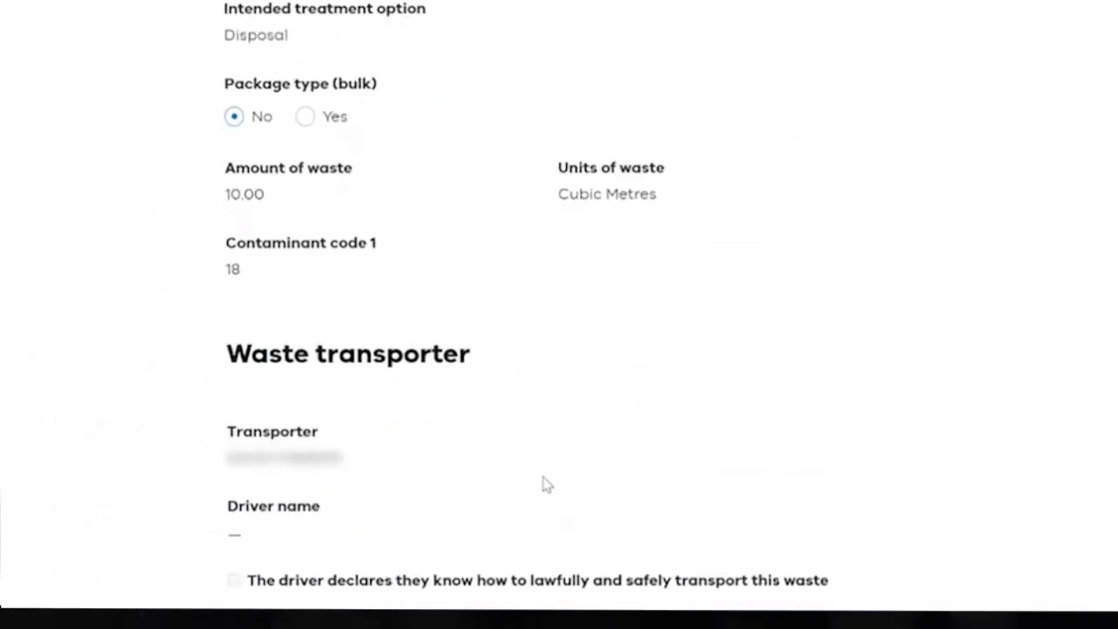
Step: Set Package type (bulk) to No and enter 10 as the amount of waste
scroll("up", 3)
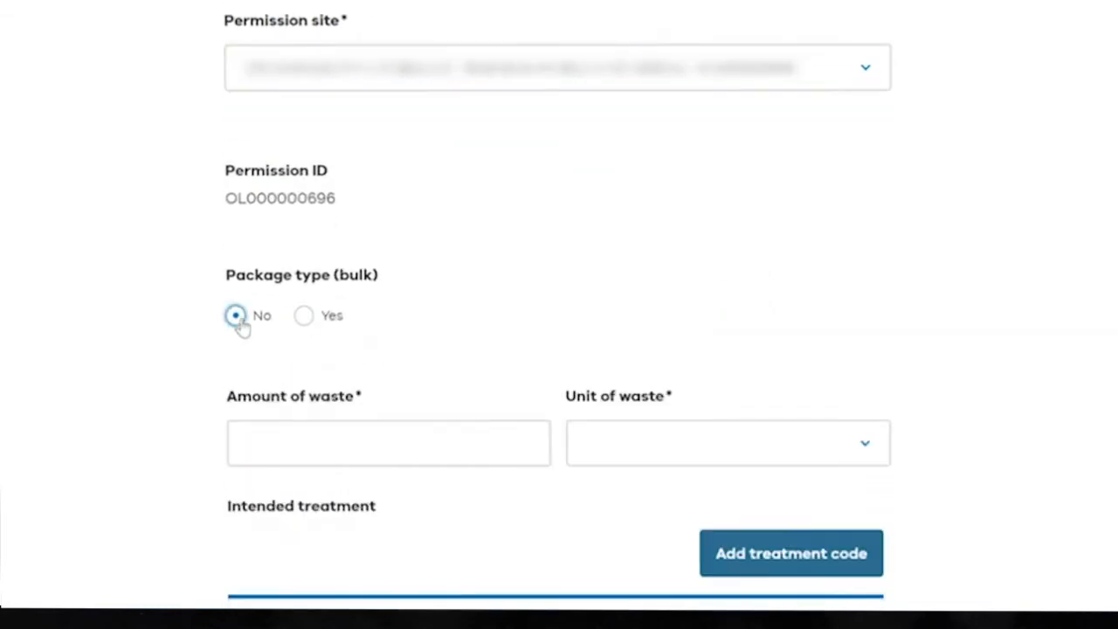
left_click(726, 443)
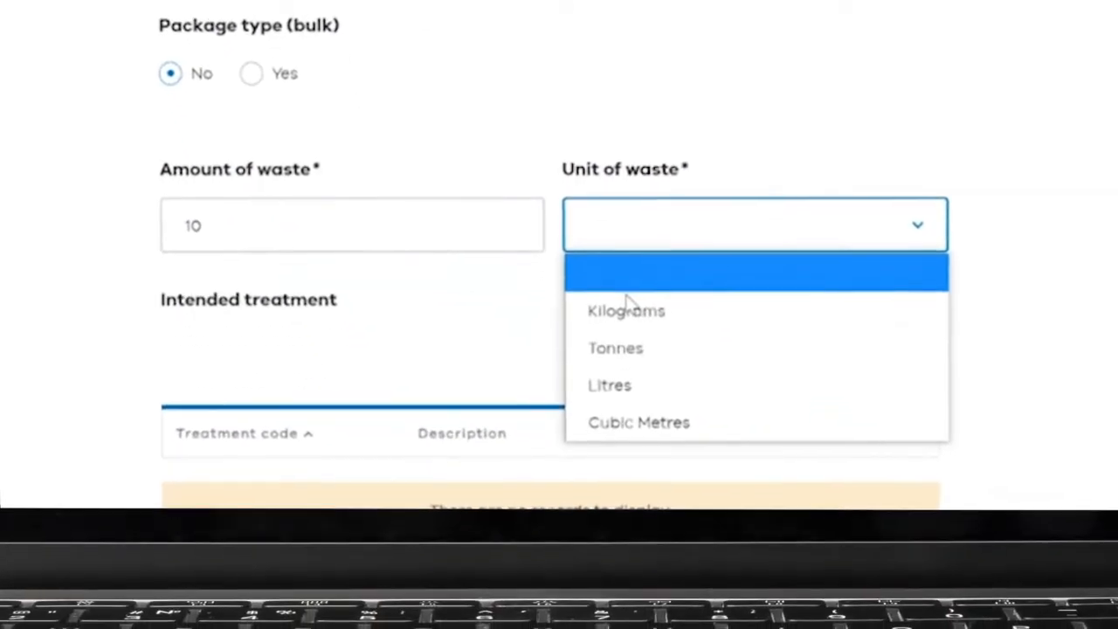
mouse_move(638, 422)
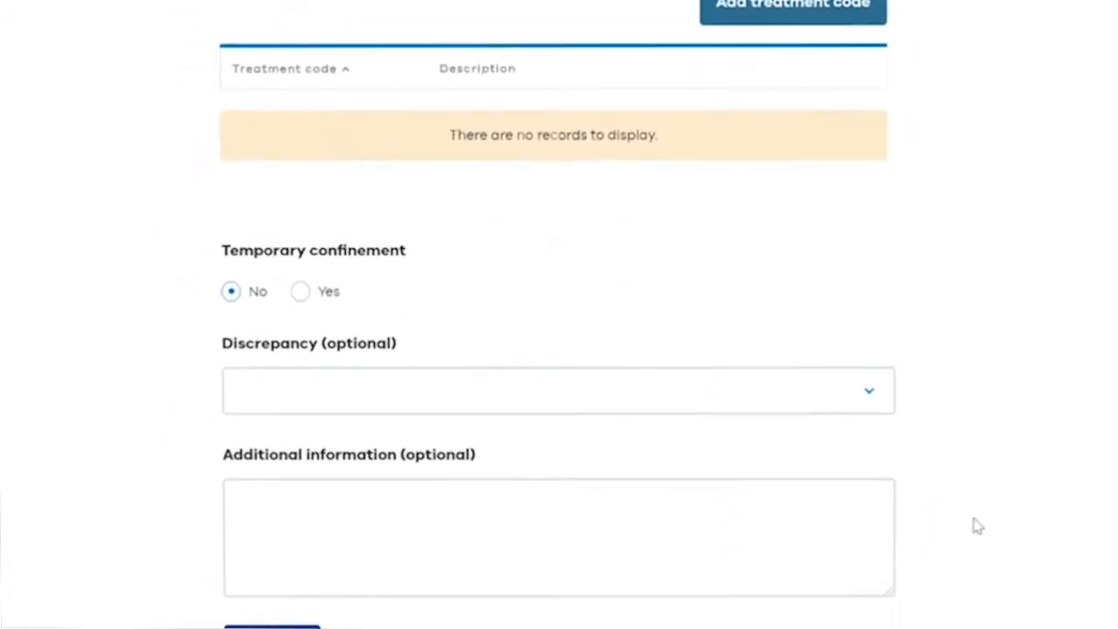
scroll("up", 3)
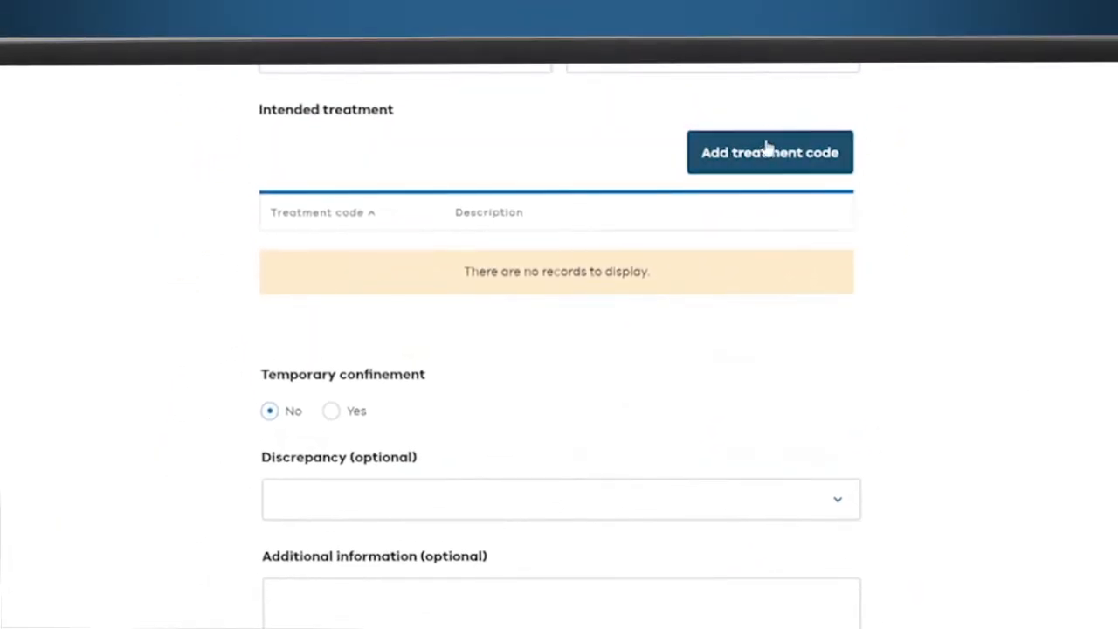
Step: Add treatment code D19, landfill disposal of soil with asbestos only
left_click(768, 152)
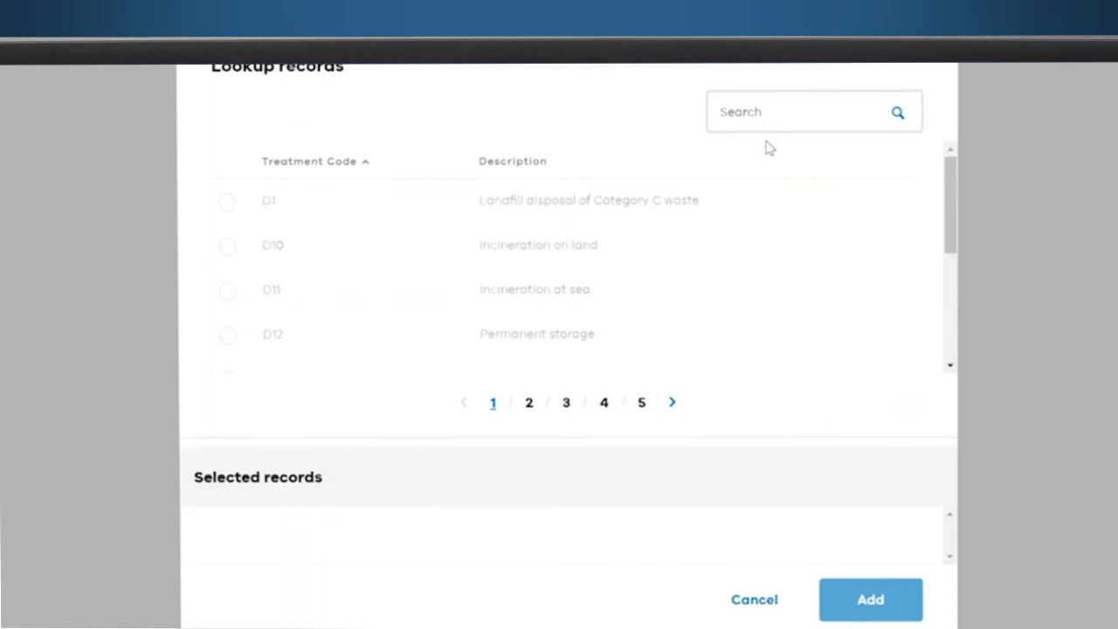
left_click(528, 403)
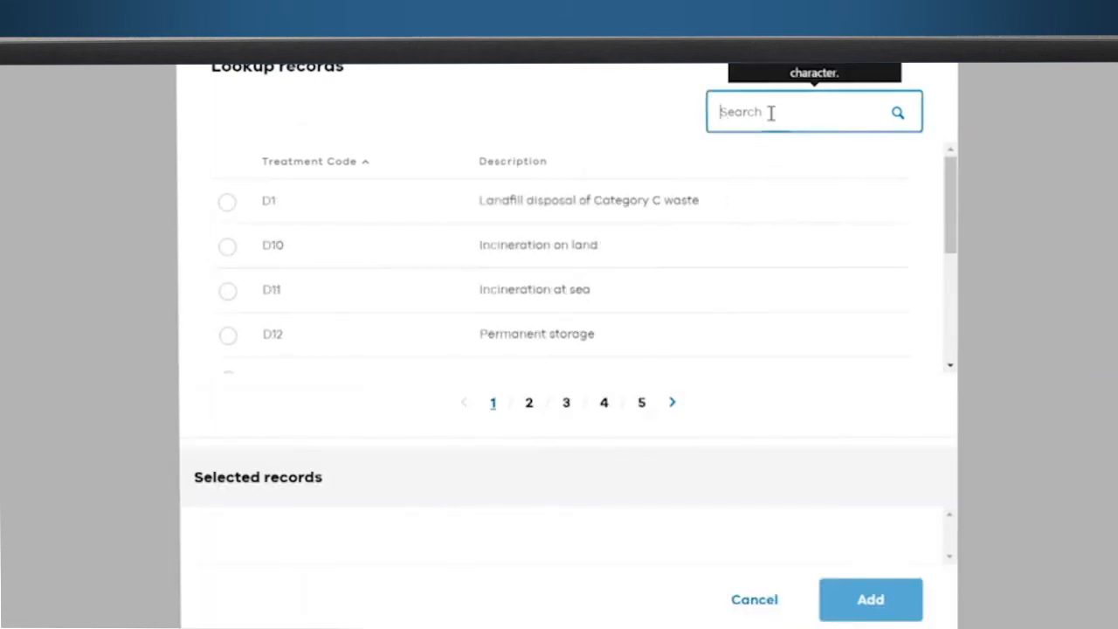
type("D19")
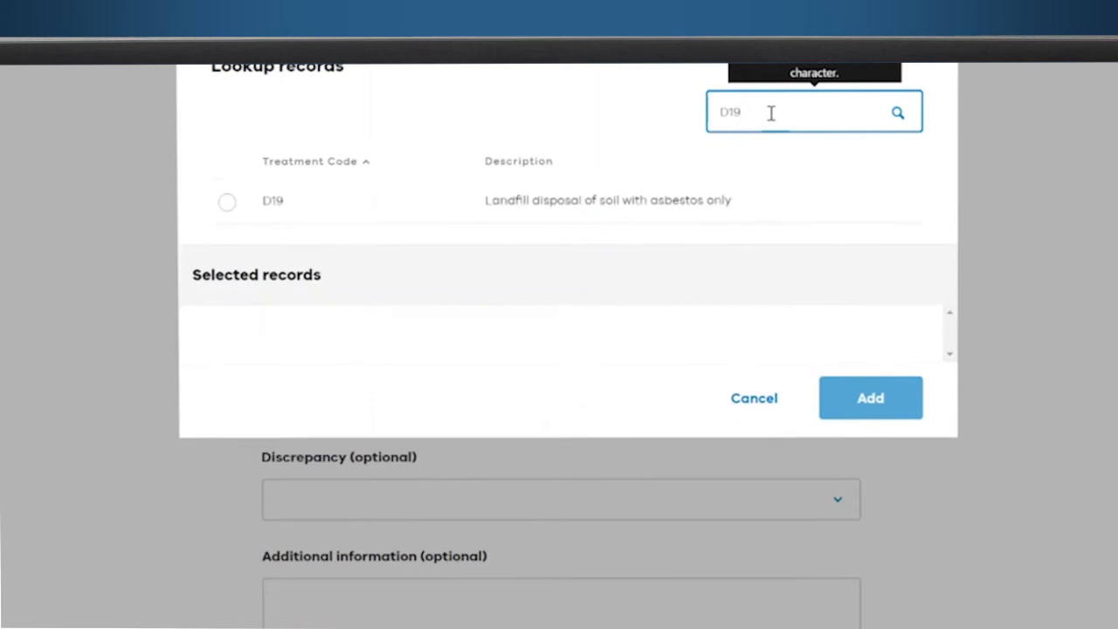
left_click(752, 398)
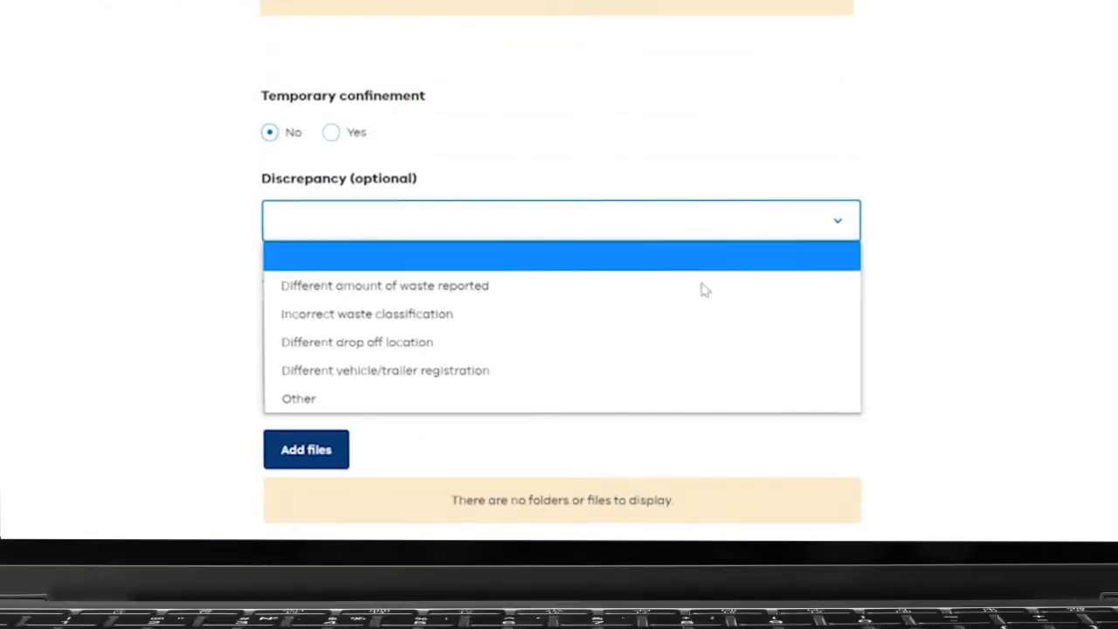
Step: Submit the receipt for record B9S-1346-Z8C with Discrepancy and Additional information left blank
left_click(561, 255)
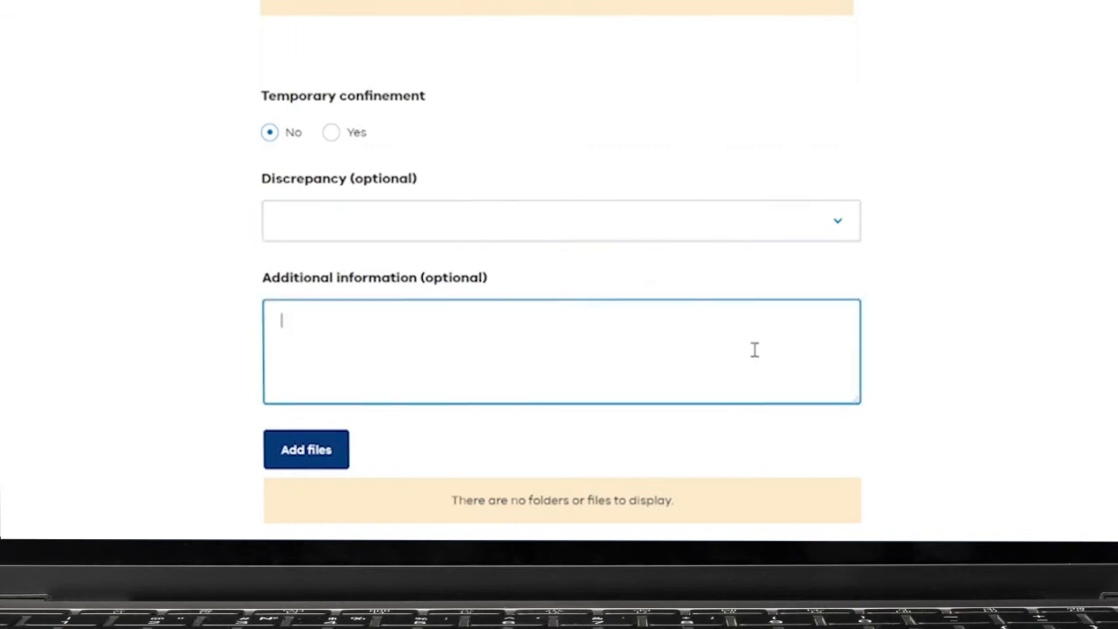
scroll("down", 3)
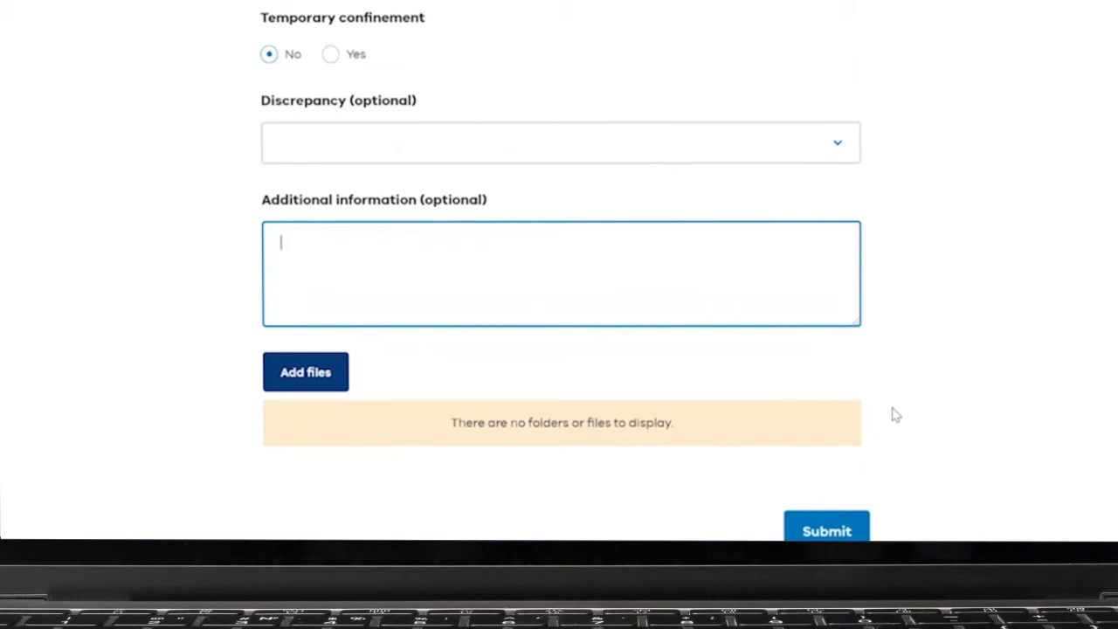
scroll("down", 3)
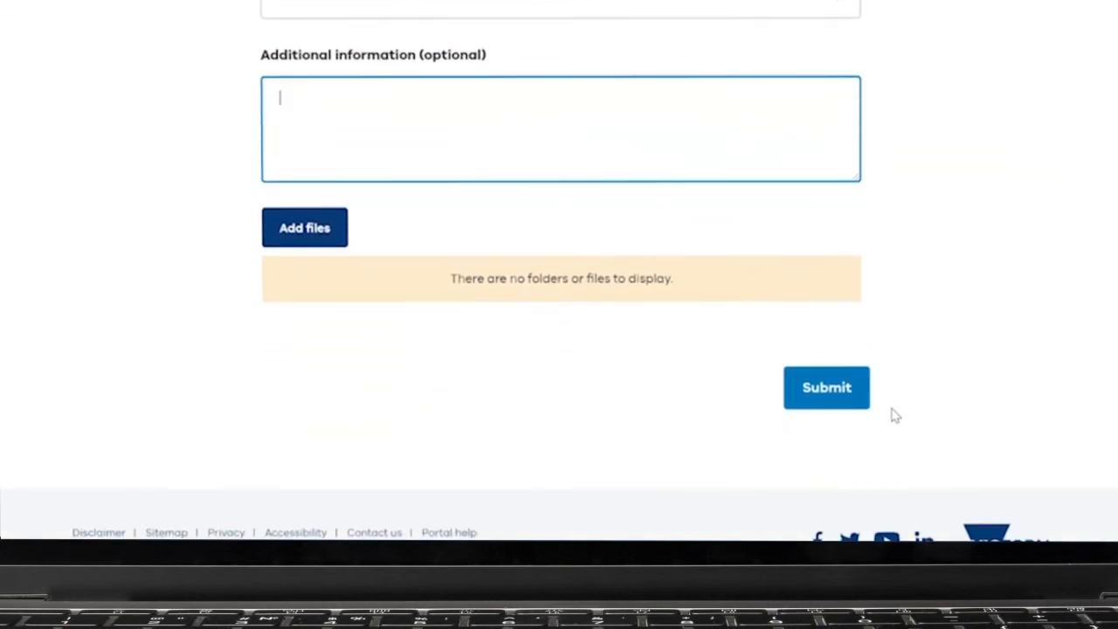
left_click(825, 387)
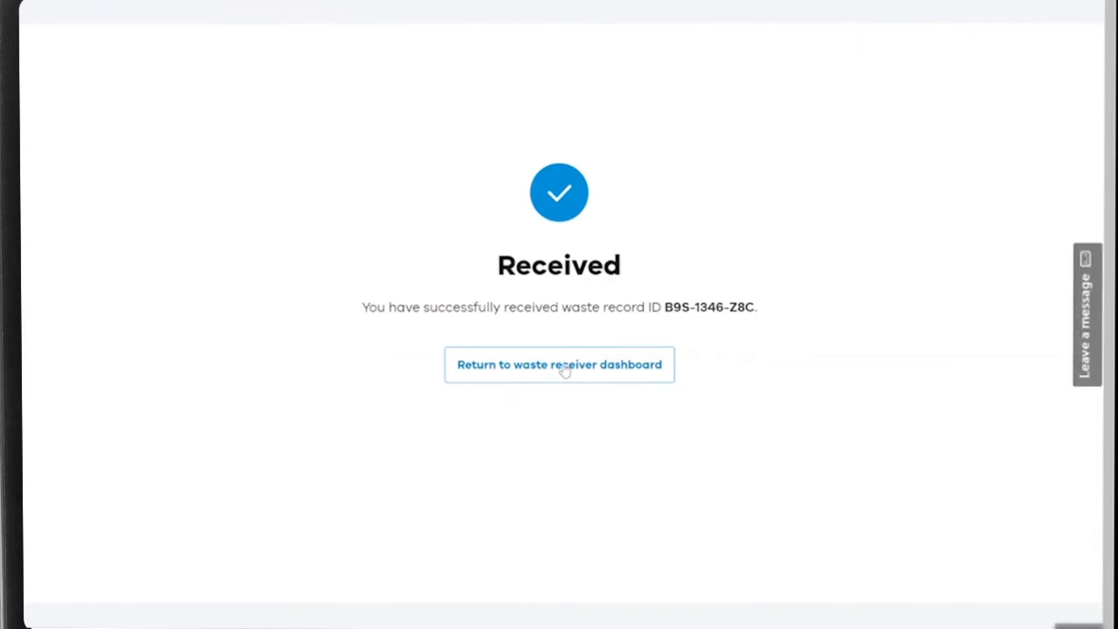
Step: Return to the waste receiver dashboard and open the account menu in the header
left_click(559, 365)
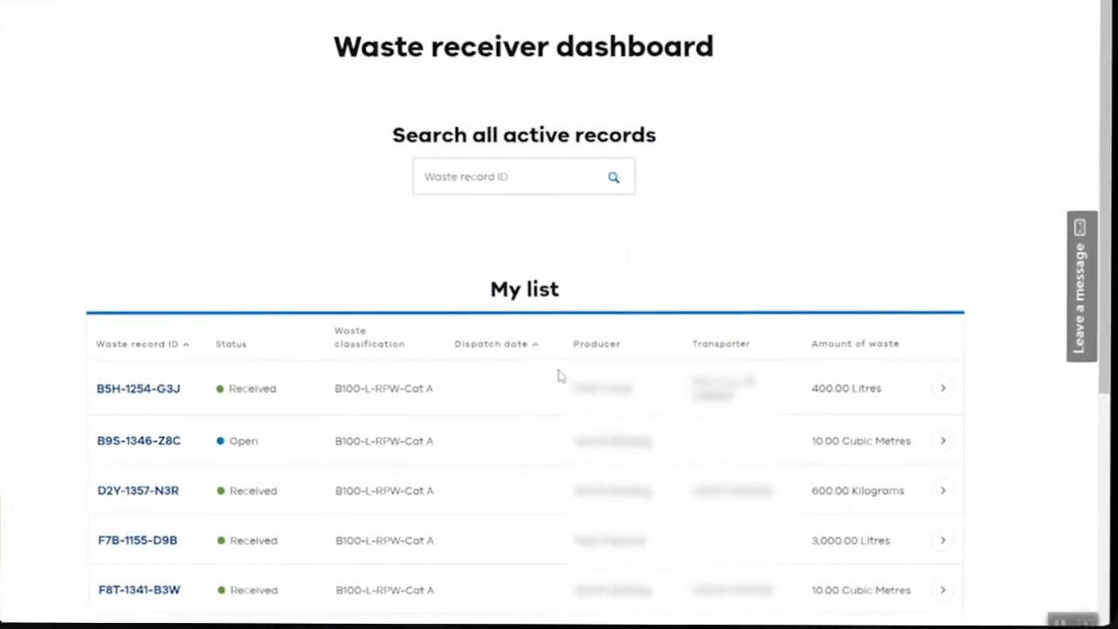
scroll("down", 3)
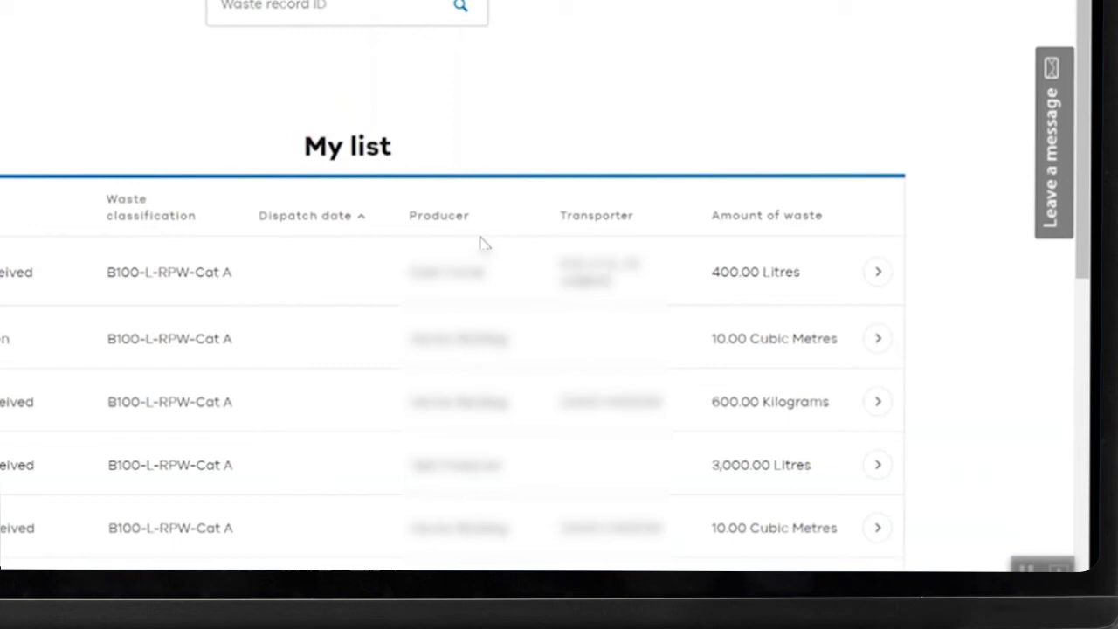
left_click(877, 271)
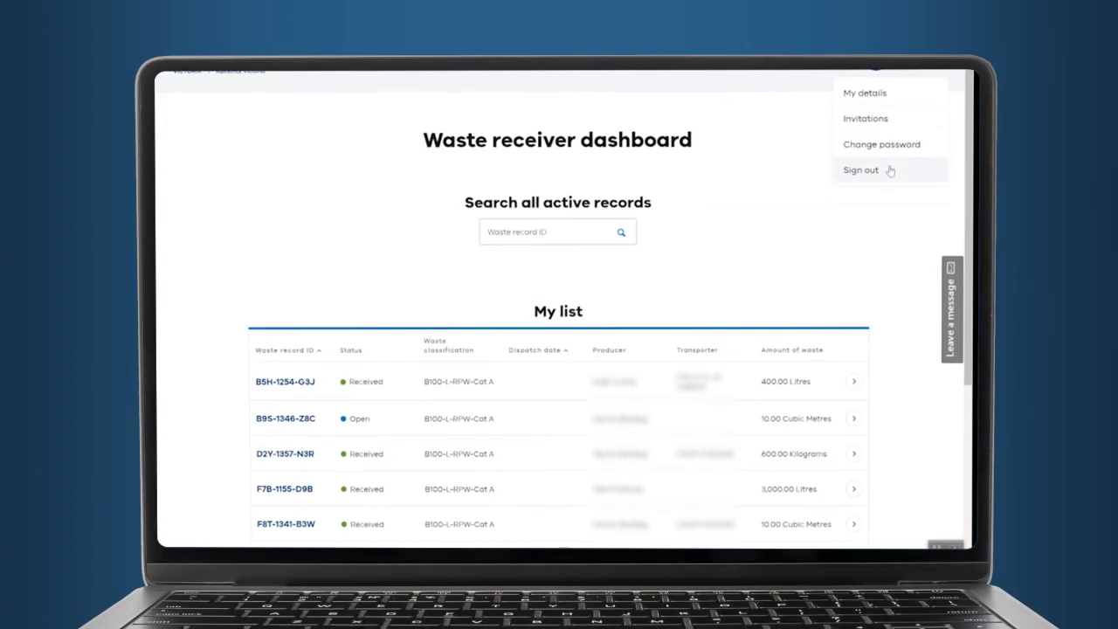
Step: Choose Sign out from the account menu to reach the guest dashboard
left_click(859, 169)
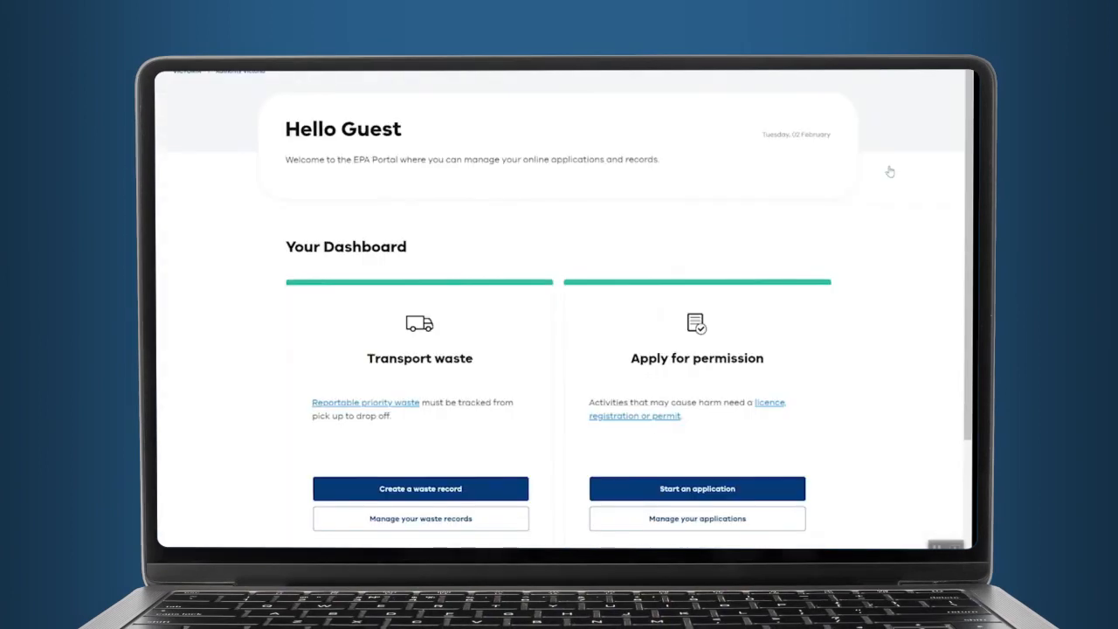